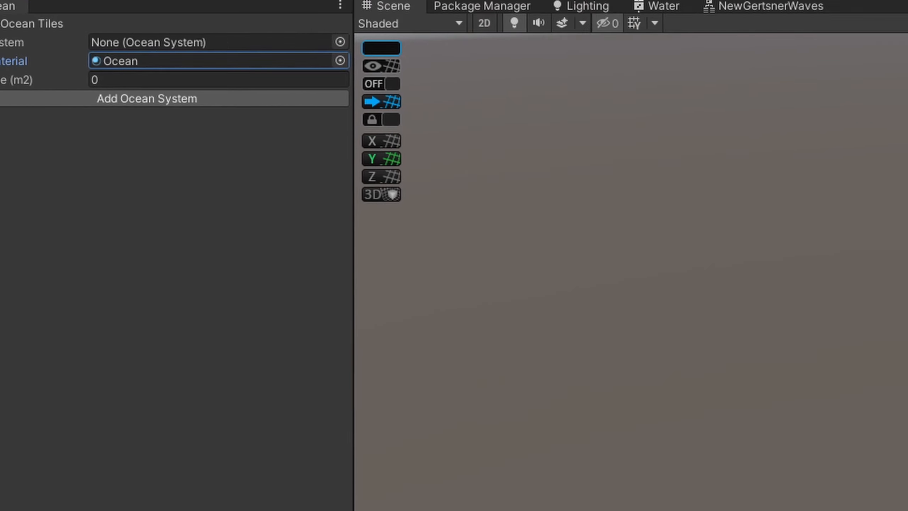
Step: Generate ocean tiles at a size of 8000 m² with the Ocean material
type("8000")
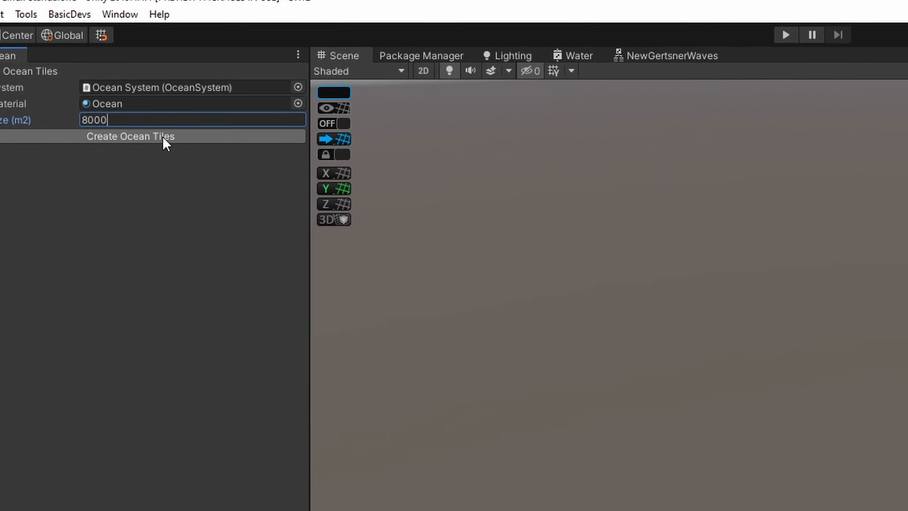
left_click(130, 137)
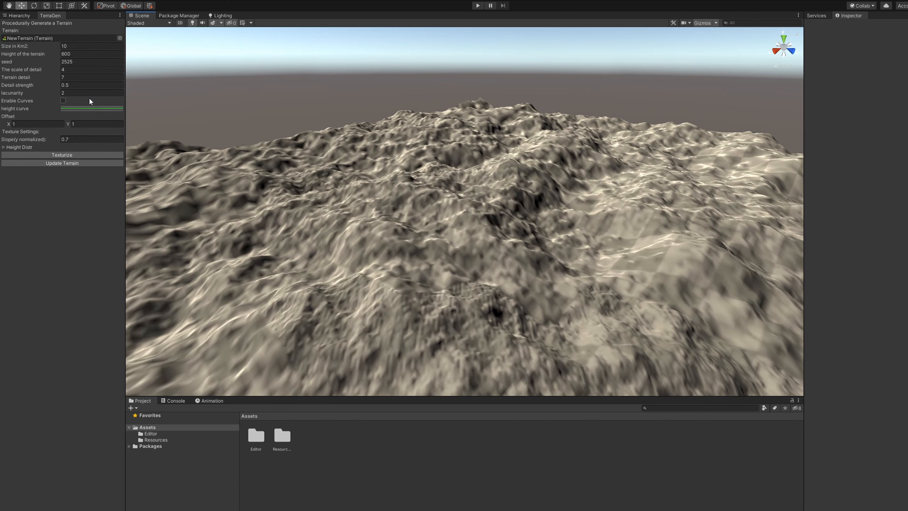
Step: Enable Curves in TerraGen and update the terrain into flat lowlands and sharp ridges
left_click(92, 109)
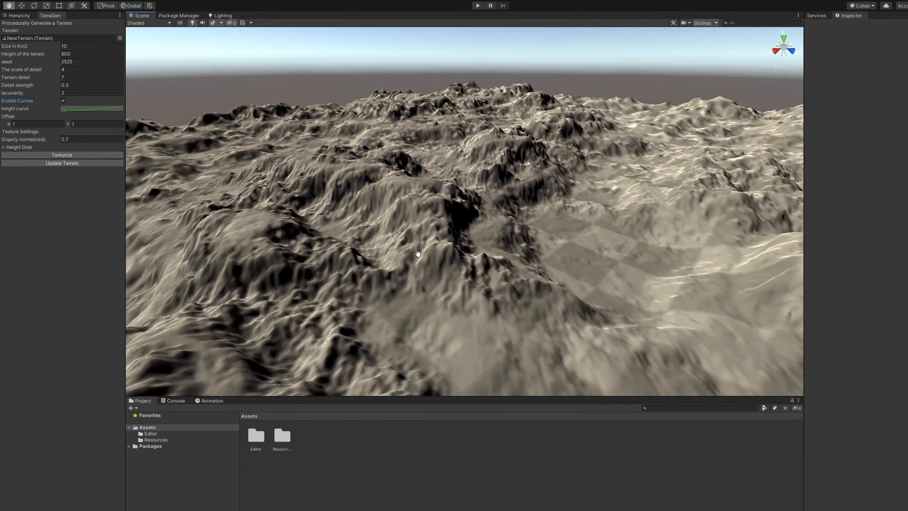
left_click_drag(418, 253, 396, 204)
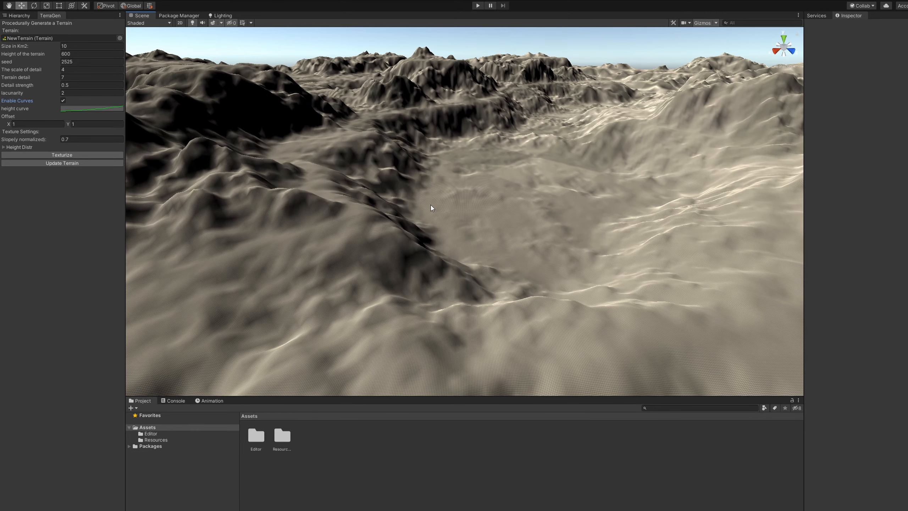
left_click(61, 155)
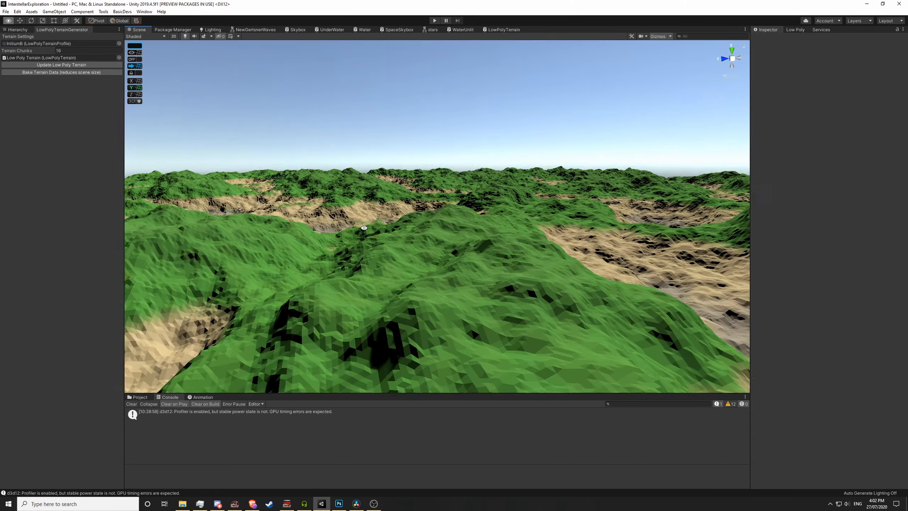
Step: Set Terrain Chunks to 8 and rebuild the low-poly terrain
left_click_drag(364, 228, 591, 251)
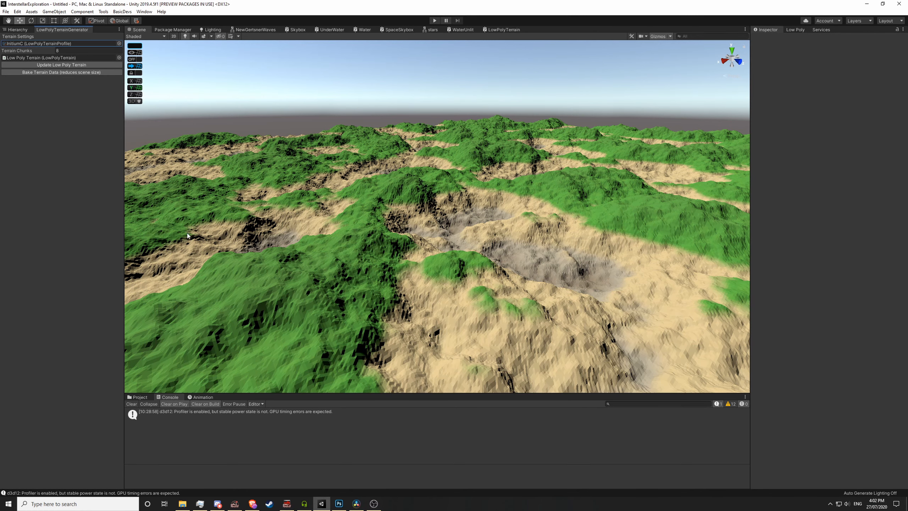
left_click(59, 64)
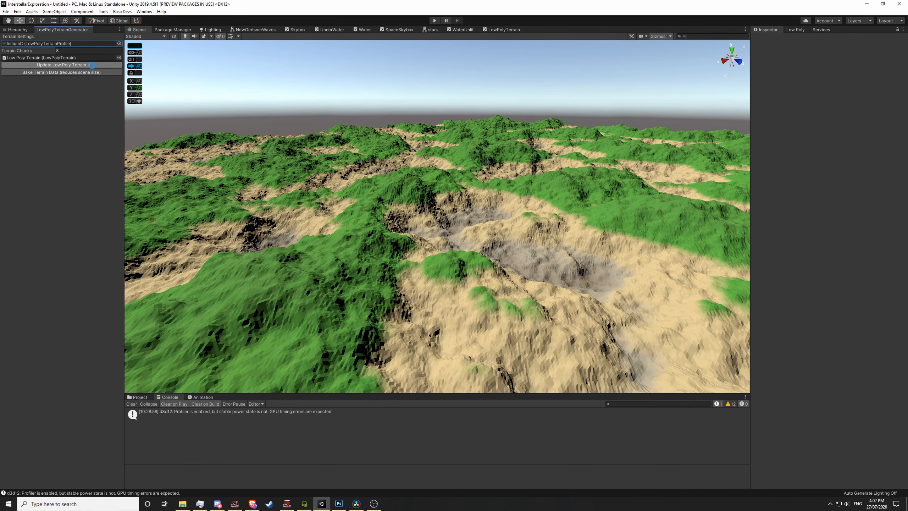
left_click(60, 65)
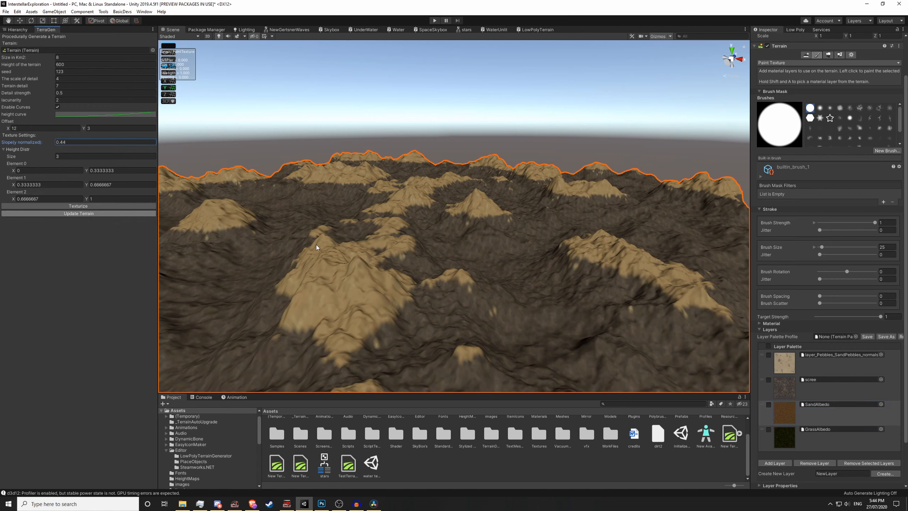
Step: Edit the height curve for wide flat basins and regenerate the terrain
left_click(78, 213)
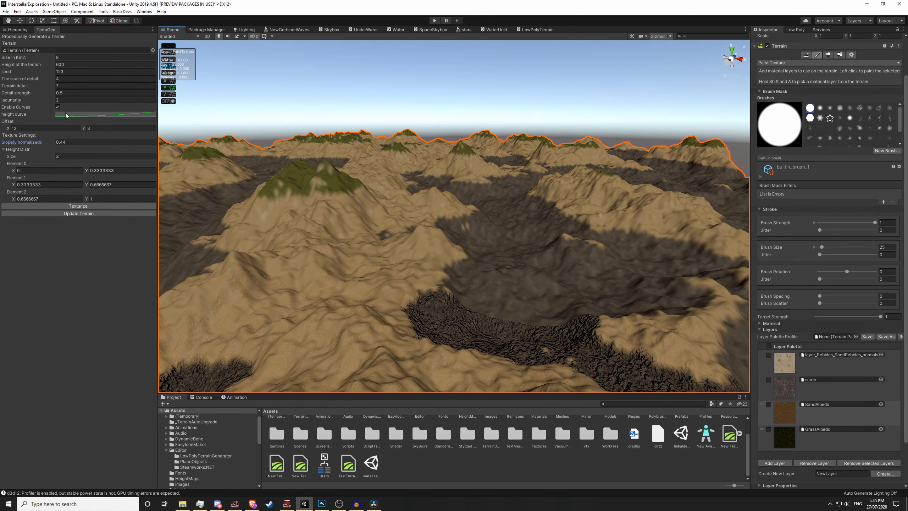
left_click(104, 114)
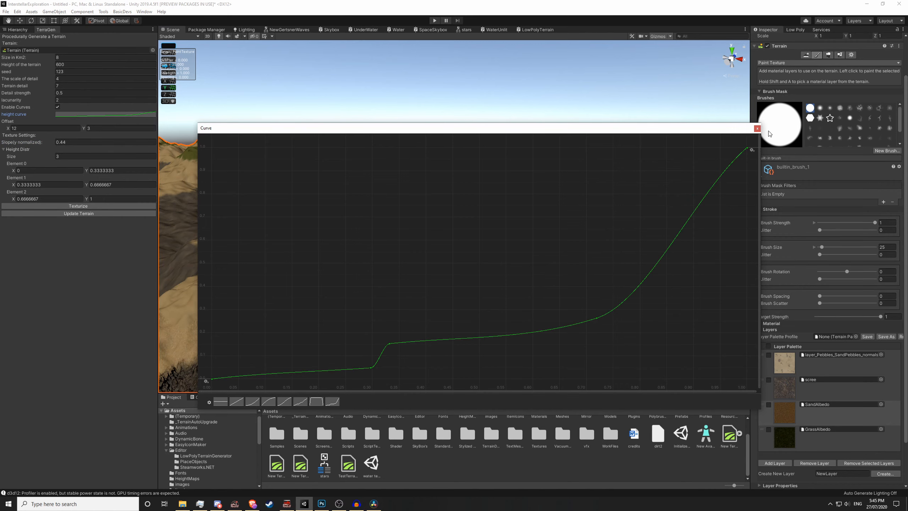
left_click(78, 213)
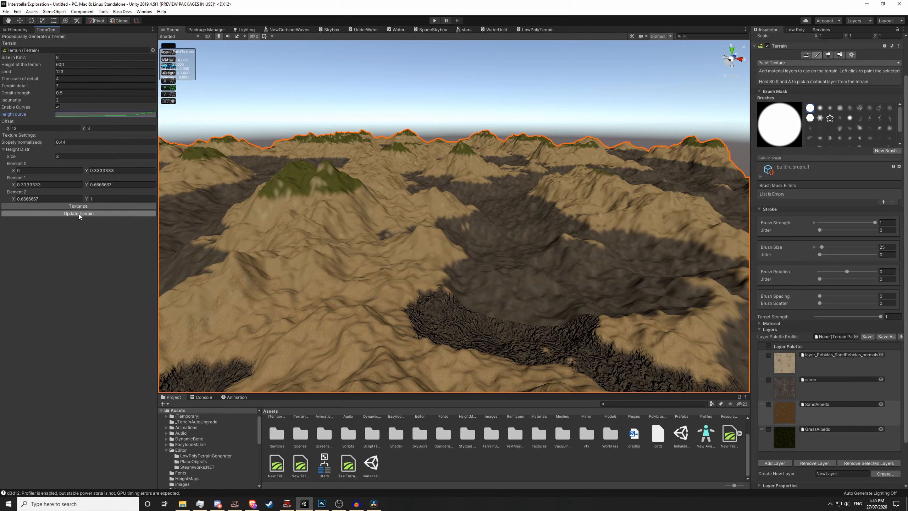
left_click(77, 213)
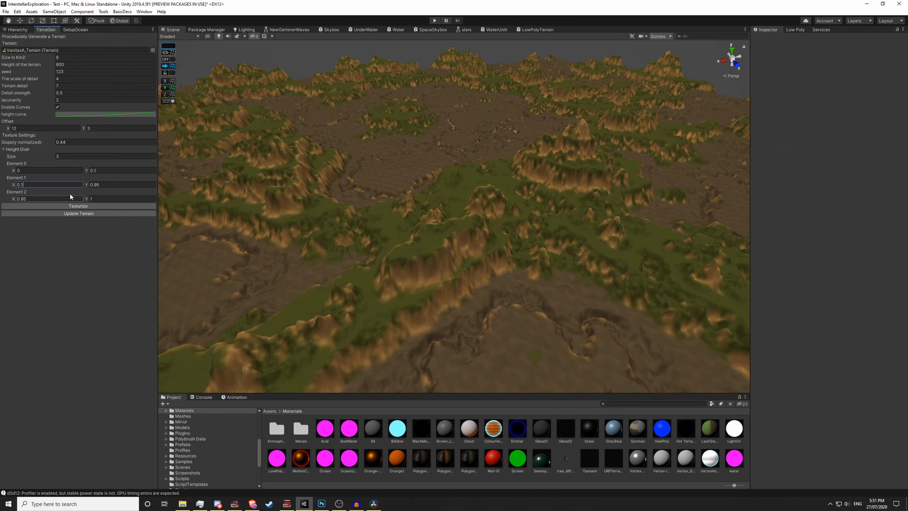
Step: Set Height Distr values to 0.05/0.95, re-texturize, and play the sunset scene
left_click(52, 184)
type("0.05")
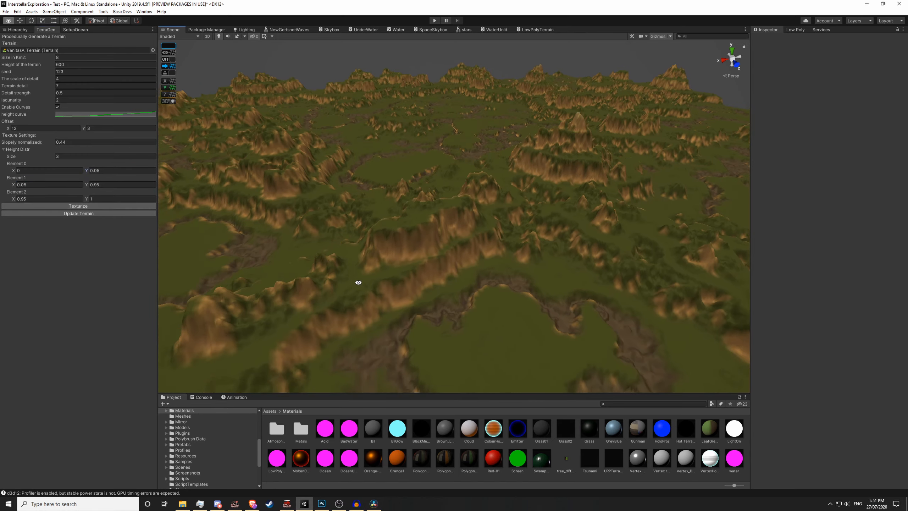
left_click(75, 30)
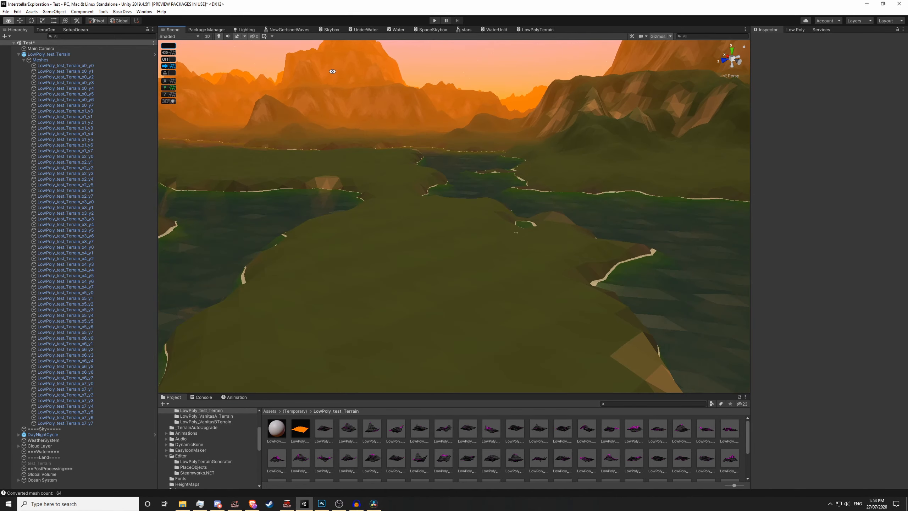
left_click(434, 21)
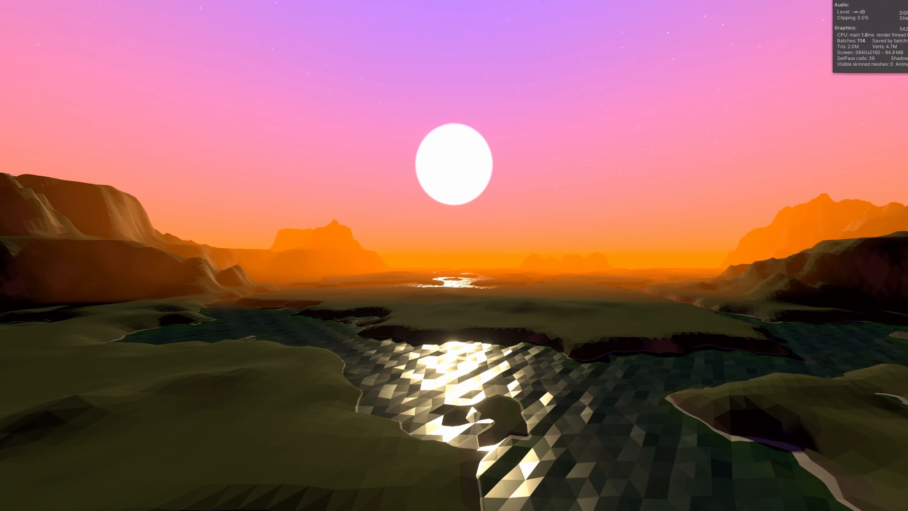